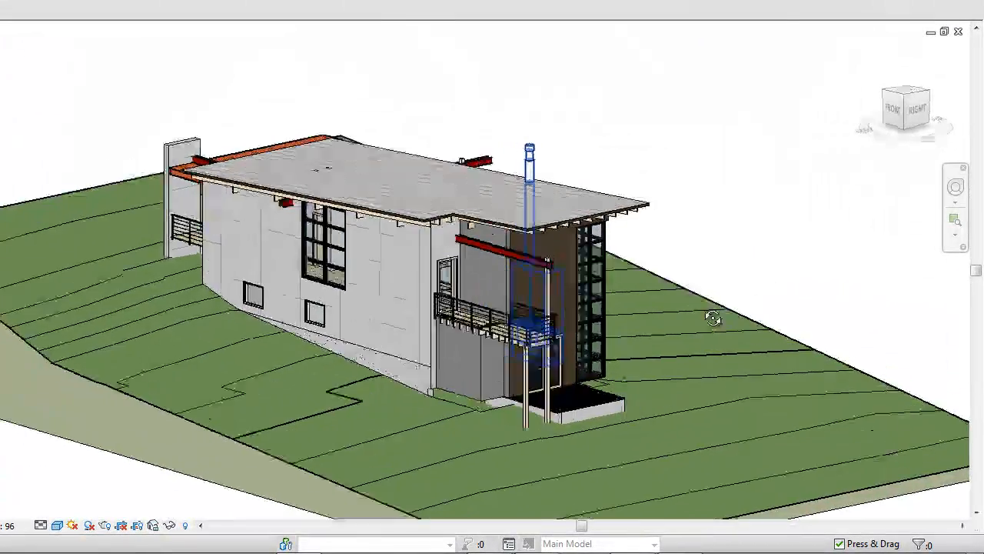
Step: Orbit the house, then review the SECTION, LIVING RM and EXT VIEW - 3DS MAX LINK 3D views
{"action": "left_click_drag", "start_coordinate": [714, 317], "coordinate": [523, 350]}
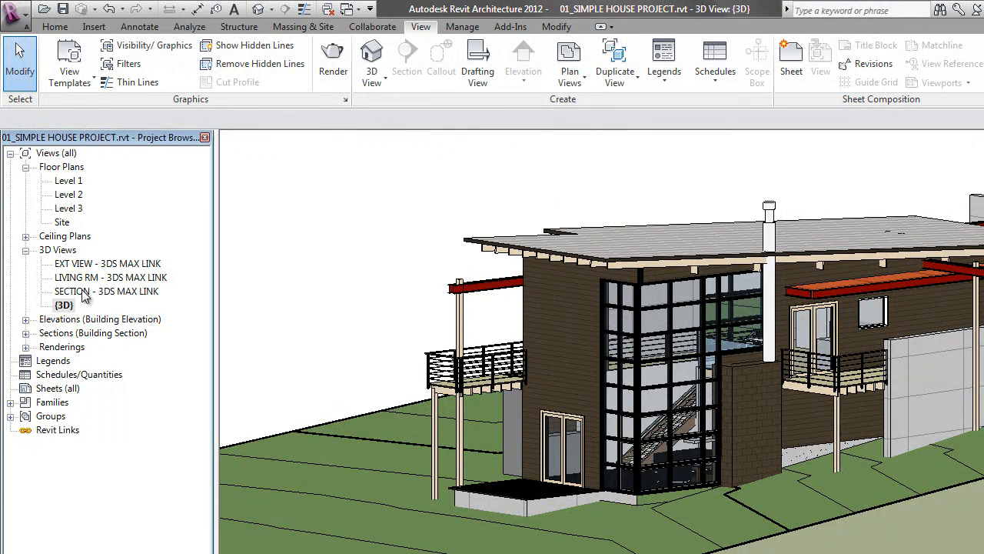
{"action": "double_click", "coordinate": [111, 290]}
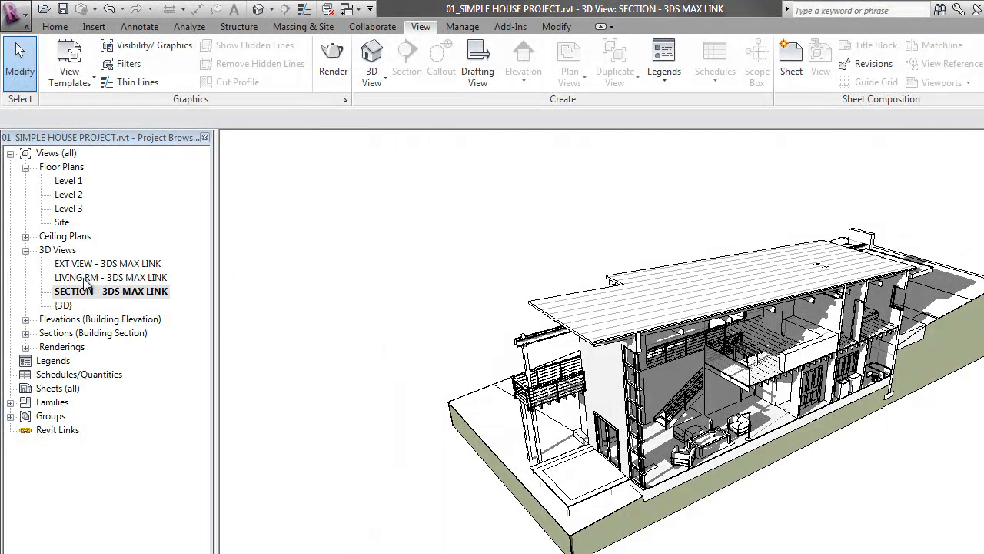
{"action": "double_click", "coordinate": [111, 276]}
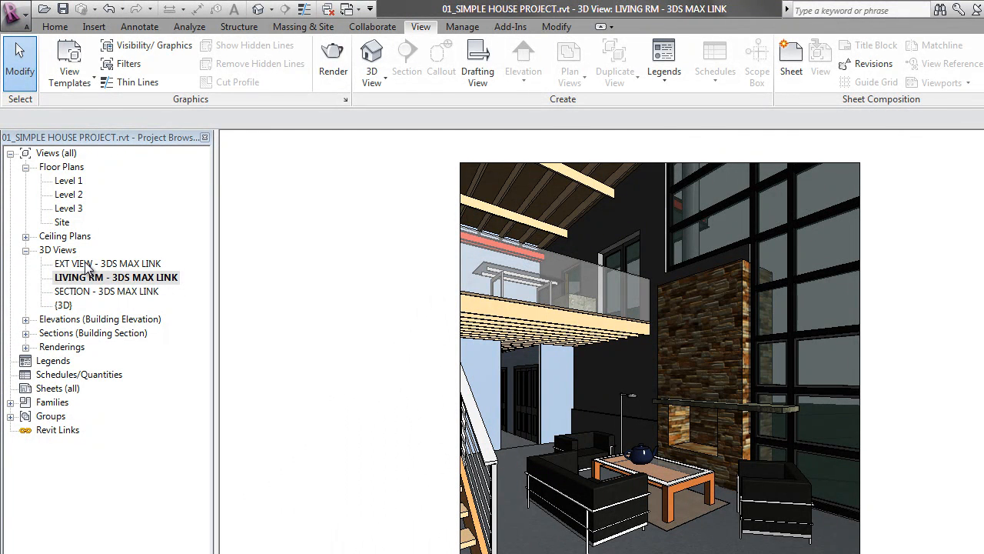
{"action": "double_click", "coordinate": [108, 263]}
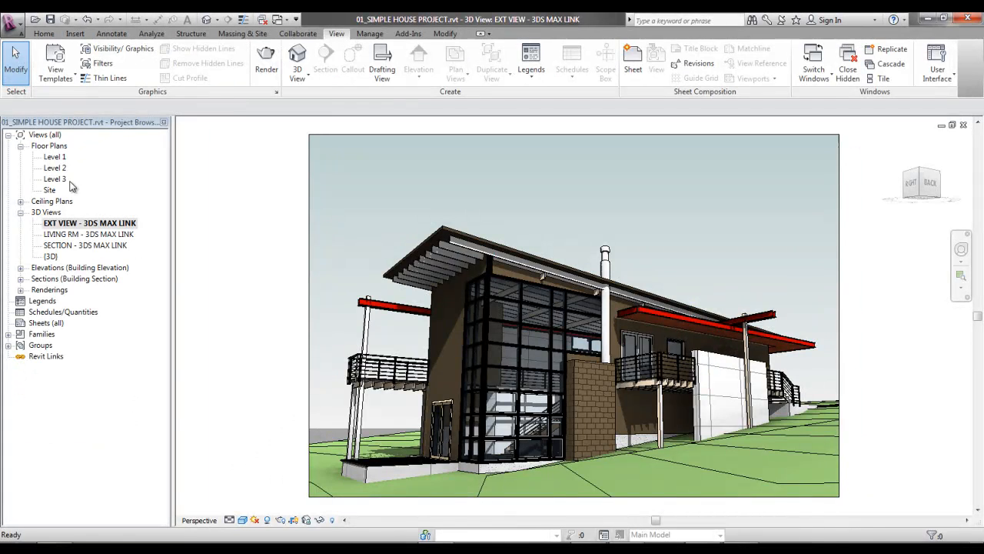
{"action": "mouse_move", "coordinate": [49, 19]}
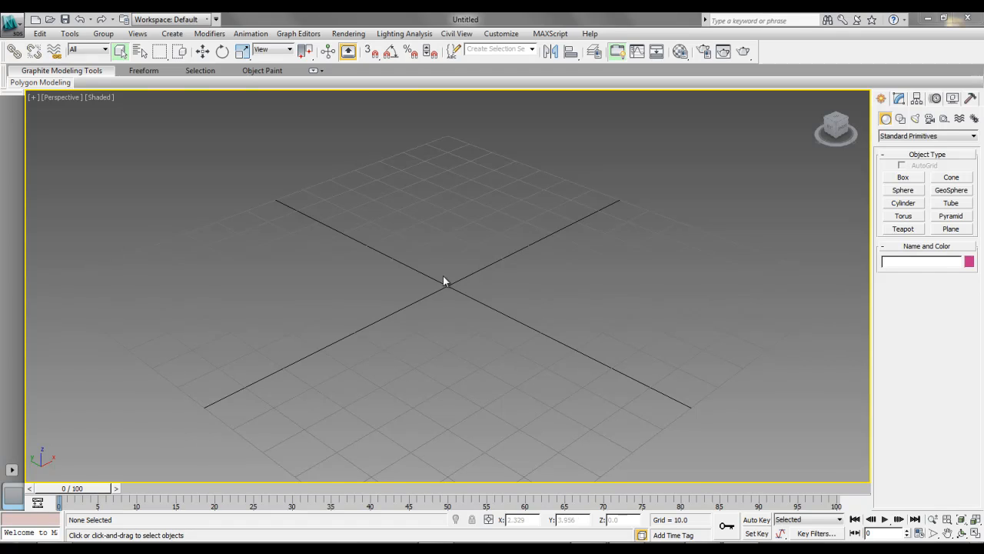
Step: Choose 01_SIMPLE HOUSE PROJECT.rvt as the Revit file to link via Manage Links
{"action": "left_click", "coordinate": [14, 18]}
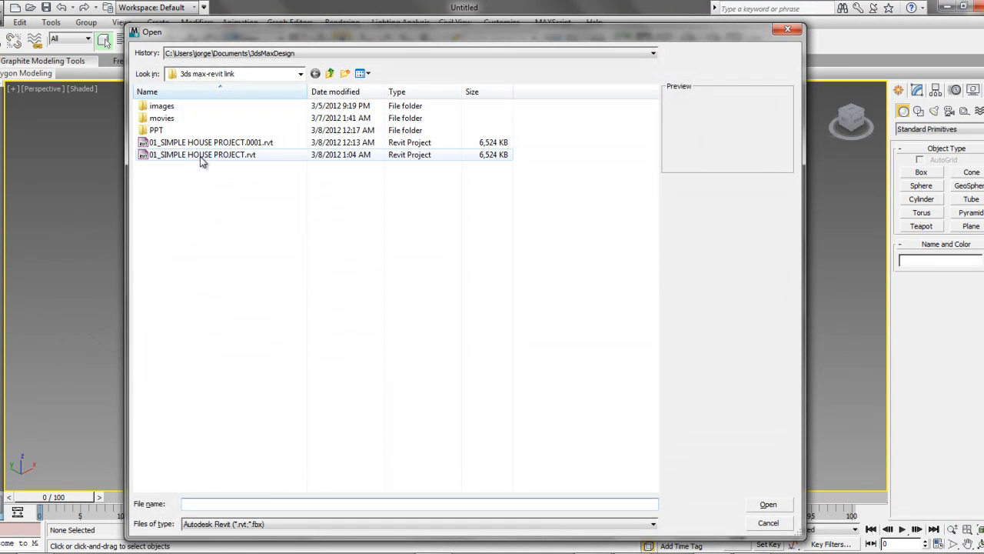
{"action": "left_click", "coordinate": [203, 154]}
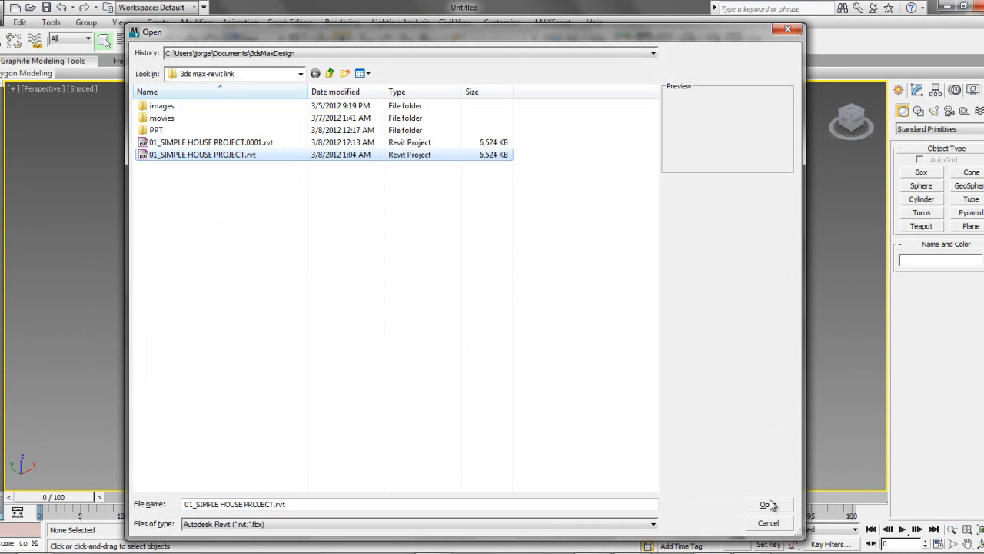
{"action": "left_click", "coordinate": [769, 505]}
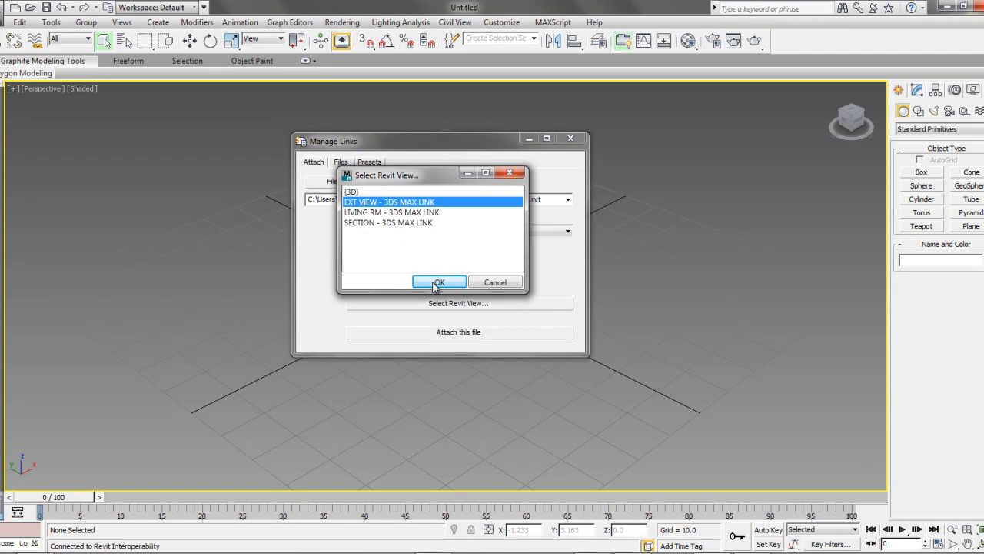
Step: Attach the EXT VIEW - 3DS MAX LINK view using the Combine By Revit Material preset
{"action": "left_click", "coordinate": [440, 283]}
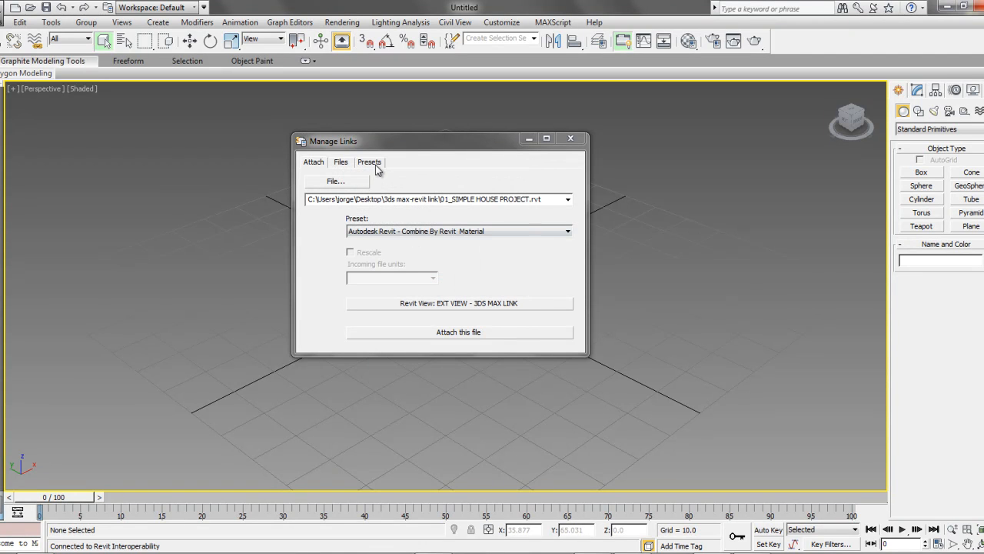
{"action": "left_click", "coordinate": [369, 161]}
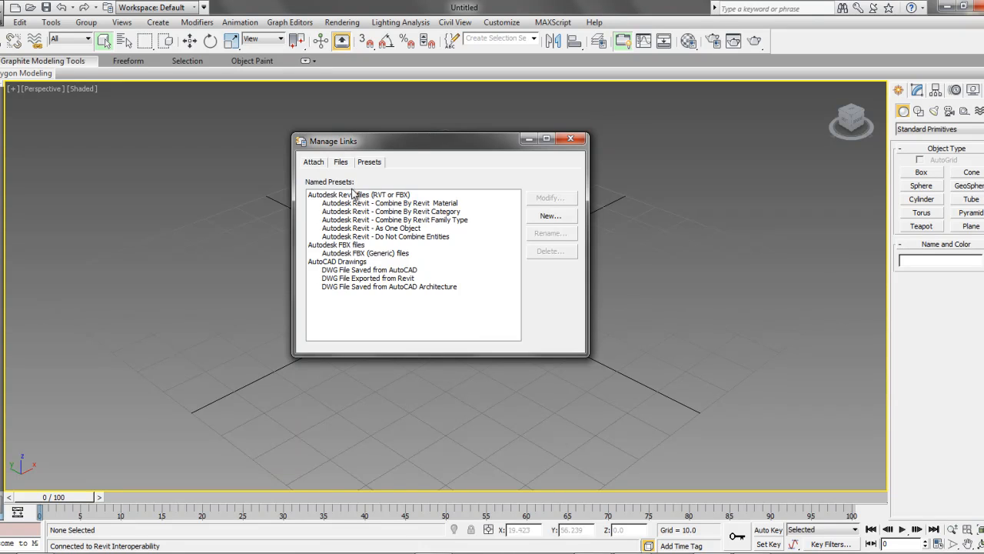
{"action": "left_click", "coordinate": [313, 162]}
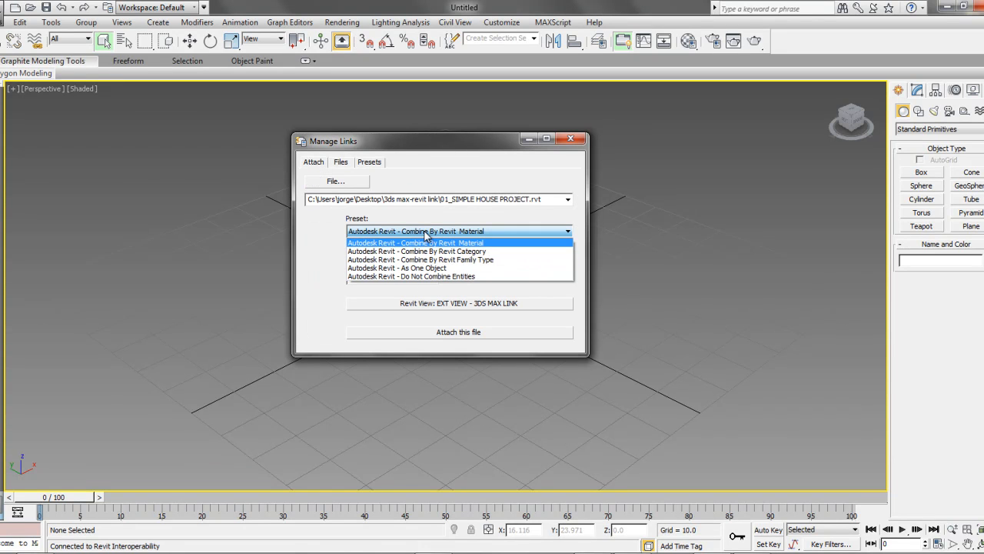
{"action": "left_click", "coordinate": [459, 332]}
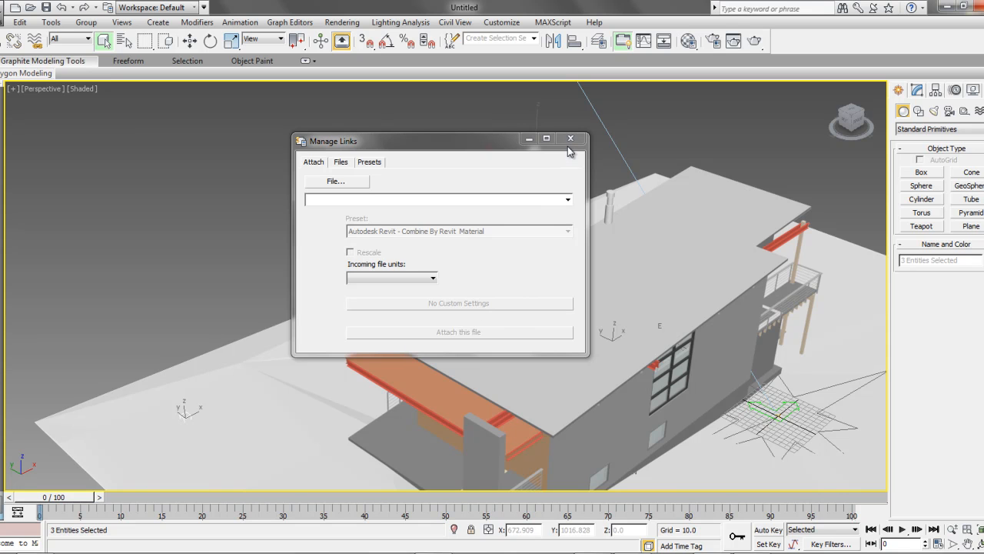
Step: Display the linked house as Shaded Materials with Maps and deselect the grass site object
{"action": "left_click", "coordinate": [571, 138]}
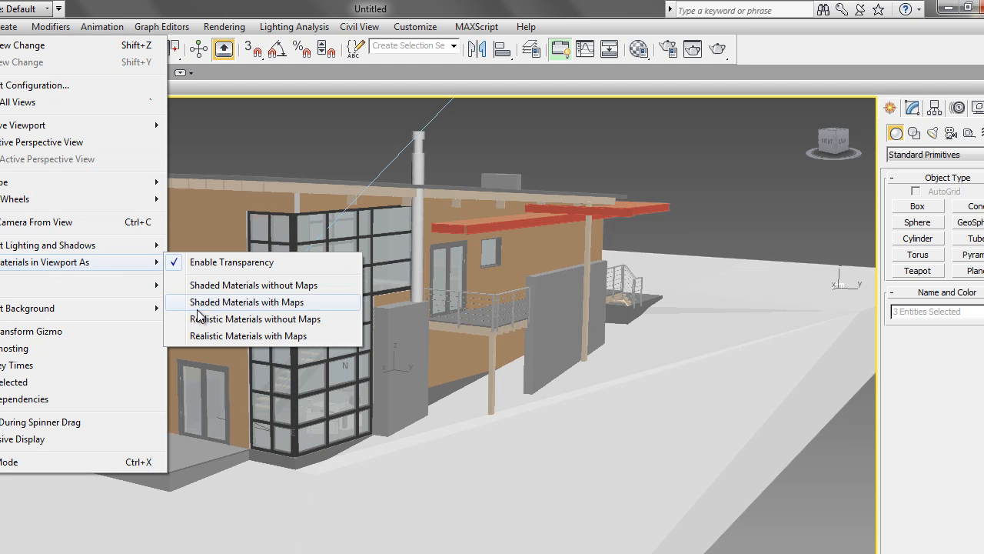
{"action": "left_click", "coordinate": [246, 301]}
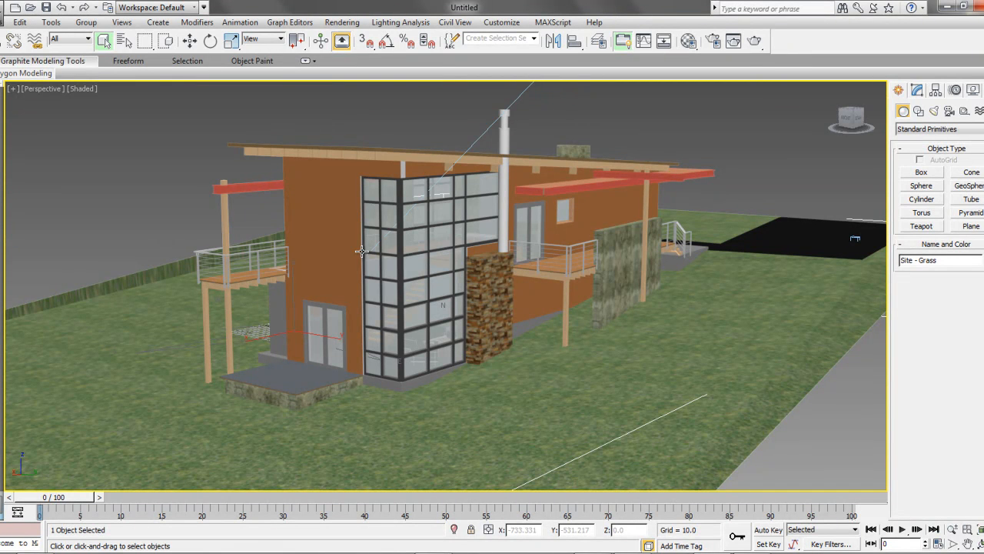
{"action": "mouse_move", "coordinate": [47, 100]}
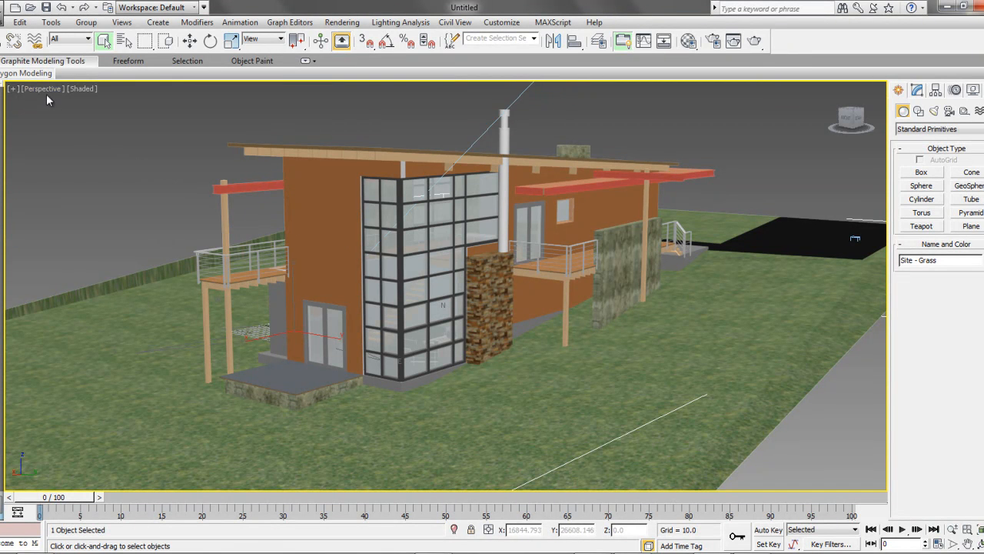
{"action": "left_click", "coordinate": [43, 88]}
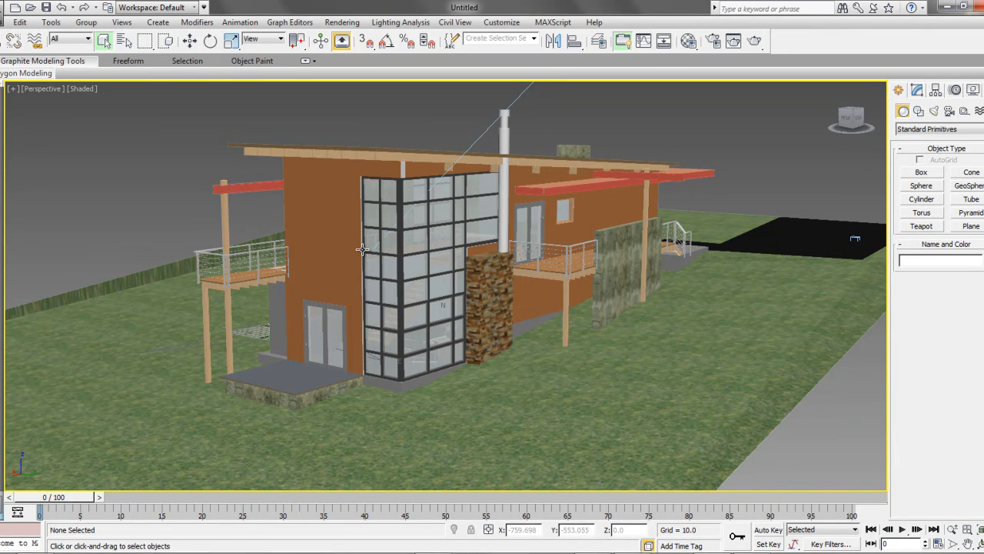
Step: Look through the 3D View: EXT VIEW - 3DS MAX LINK camera and check Render Setup
{"action": "left_click", "coordinate": [43, 88]}
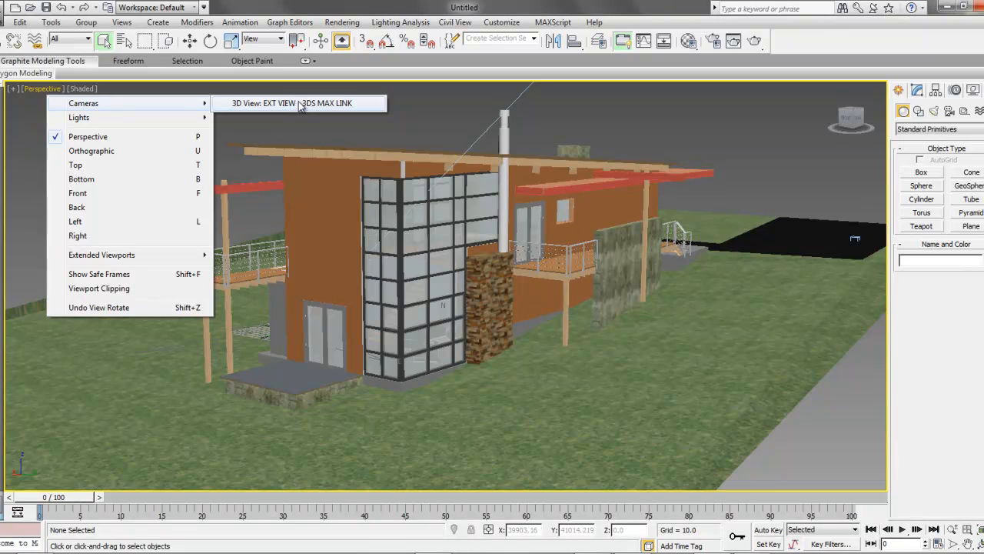
{"action": "left_click", "coordinate": [292, 103]}
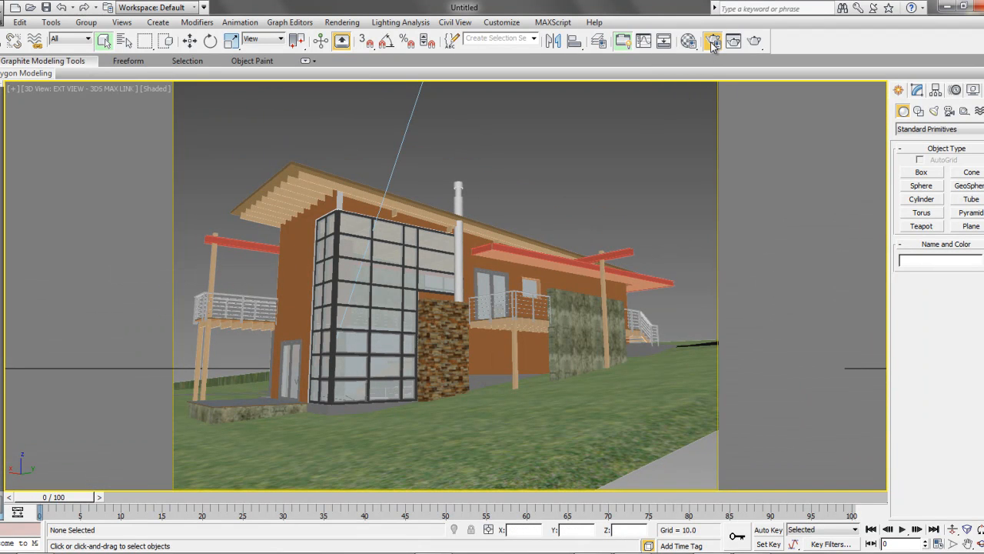
{"action": "left_click", "coordinate": [710, 40]}
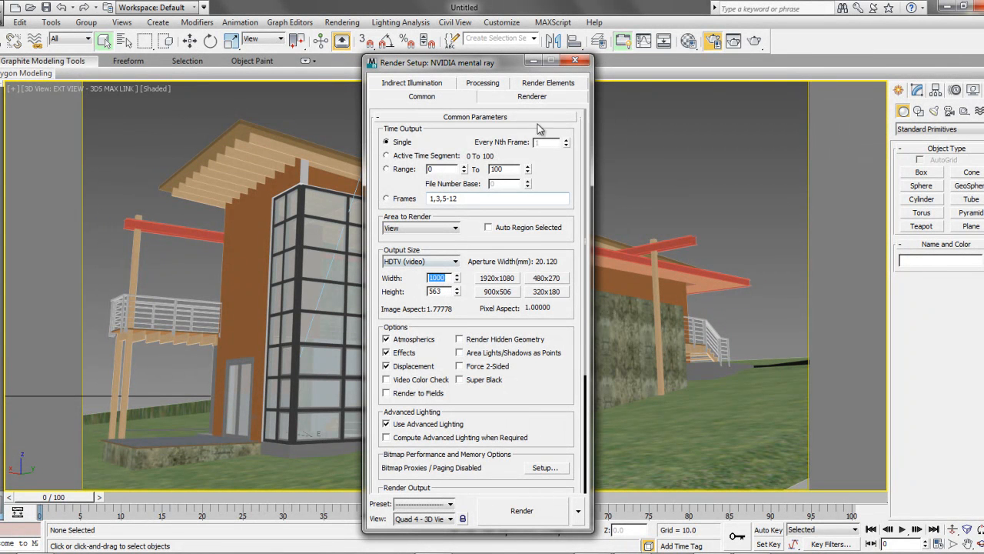
{"action": "left_click", "coordinate": [575, 60]}
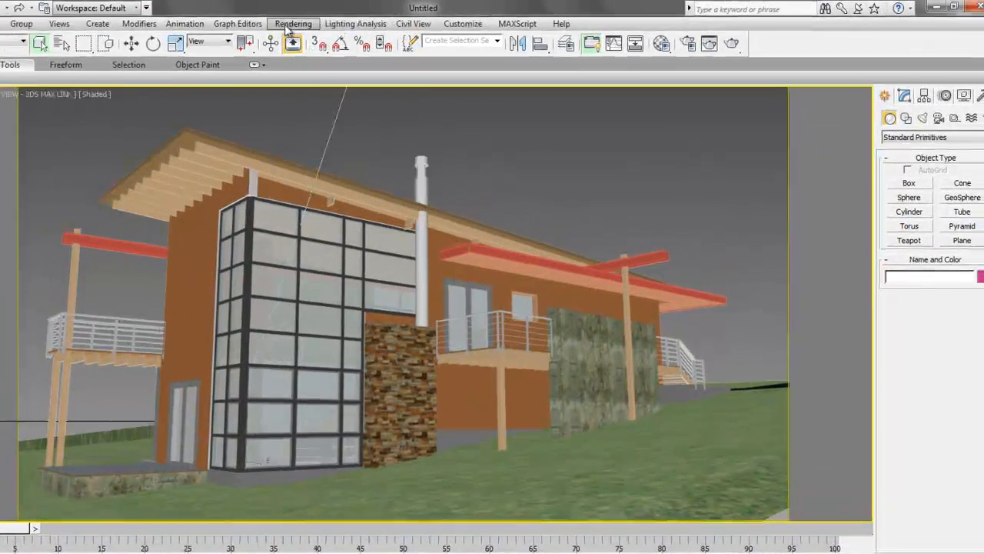
Step: Set Exposure Control to mr Photographic with the Outdoor Daylight preset and bring up the Rendered Frame Window
{"action": "left_click", "coordinate": [292, 23]}
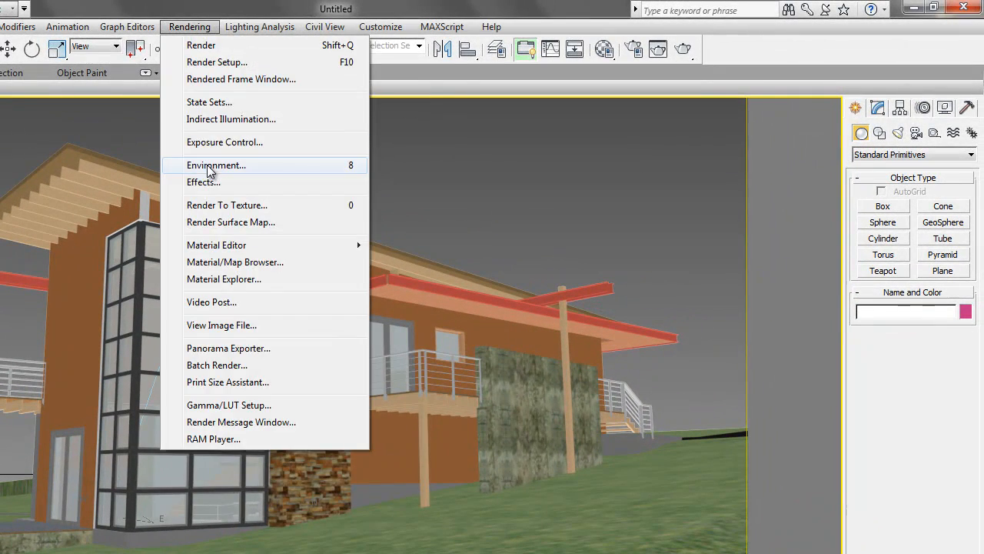
{"action": "left_click", "coordinate": [215, 164]}
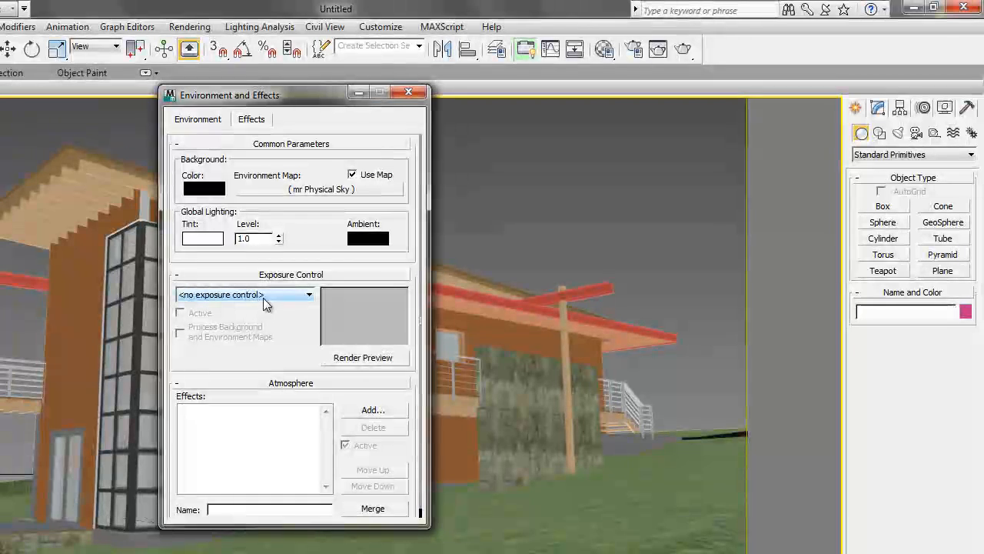
{"action": "left_click", "coordinate": [309, 296]}
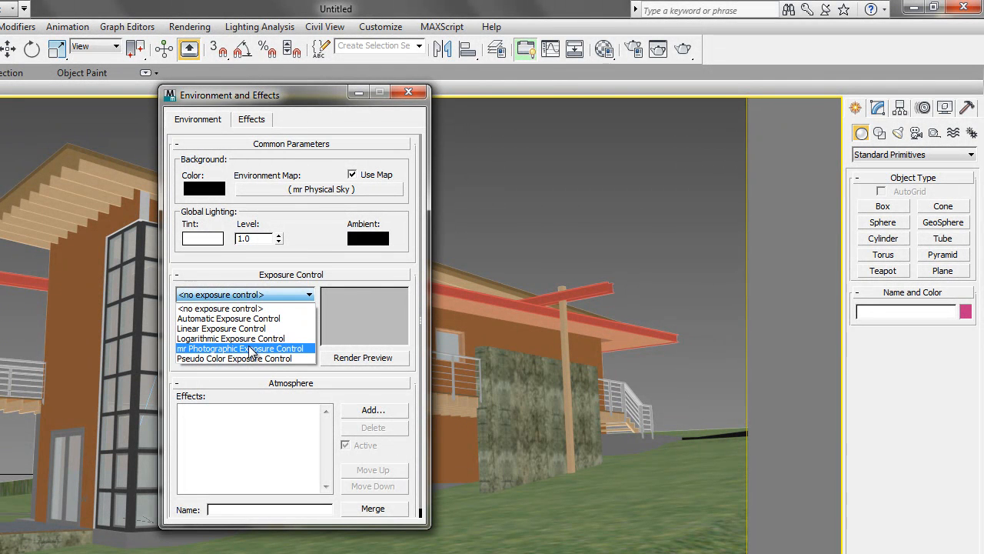
{"action": "left_click", "coordinate": [240, 348]}
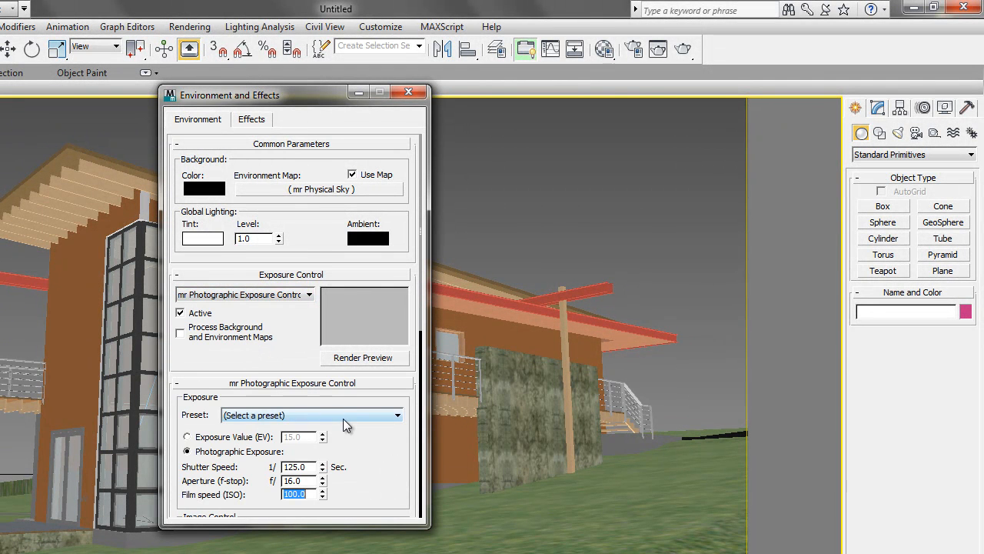
{"action": "left_click", "coordinate": [311, 415]}
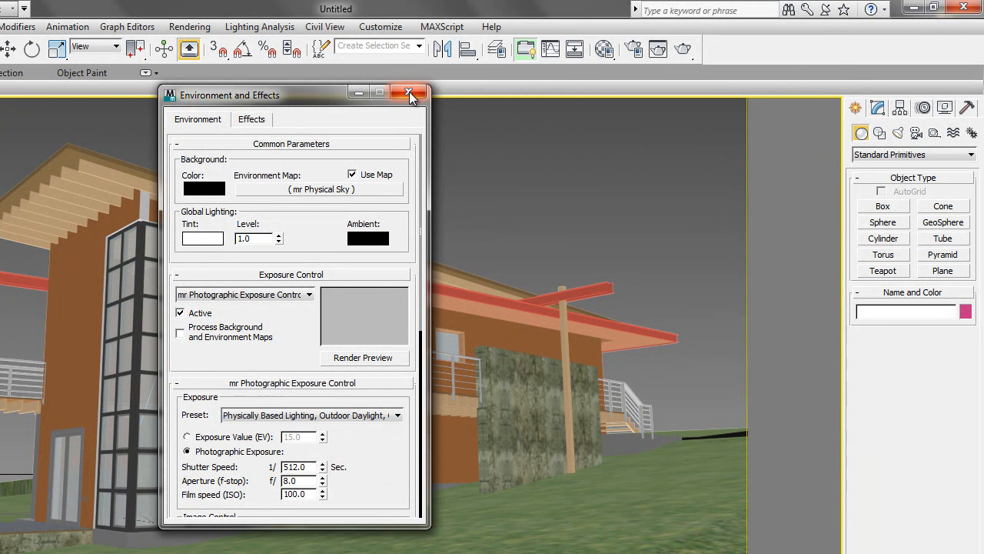
{"action": "left_click", "coordinate": [410, 93]}
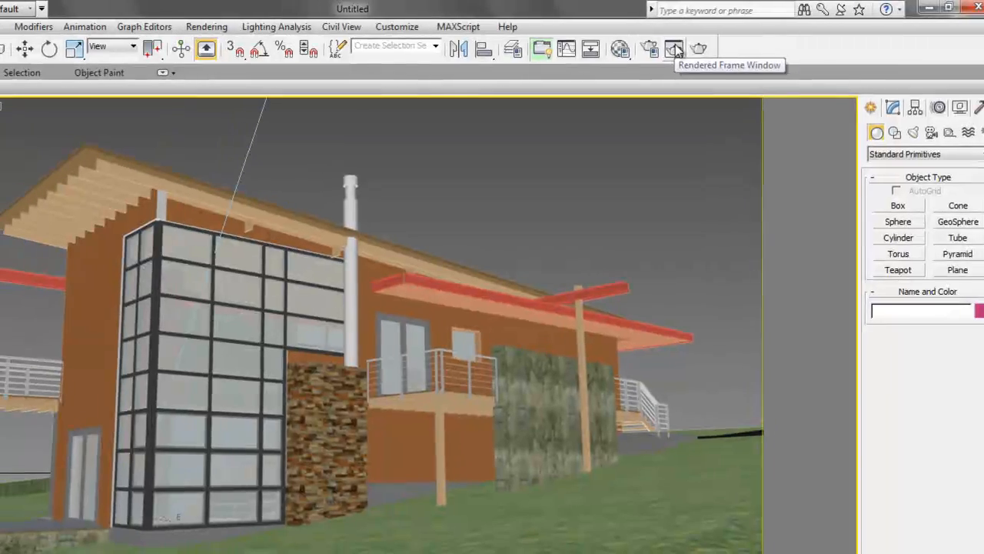
{"action": "left_click", "coordinate": [673, 47]}
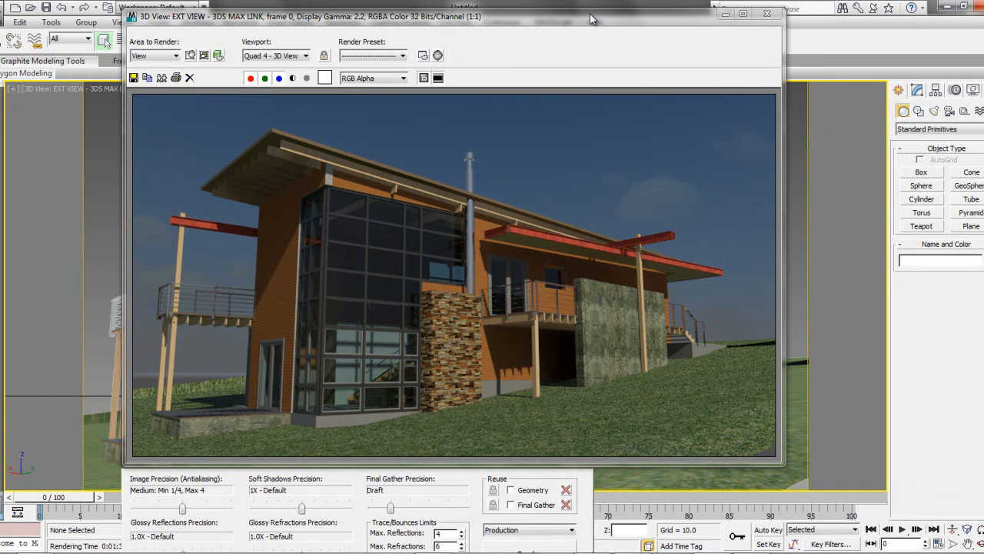
Step: Review the mental ray render of the house and switch over to Revit
{"action": "left_click_drag", "start_coordinate": [592, 17], "coordinate": [611, 28]}
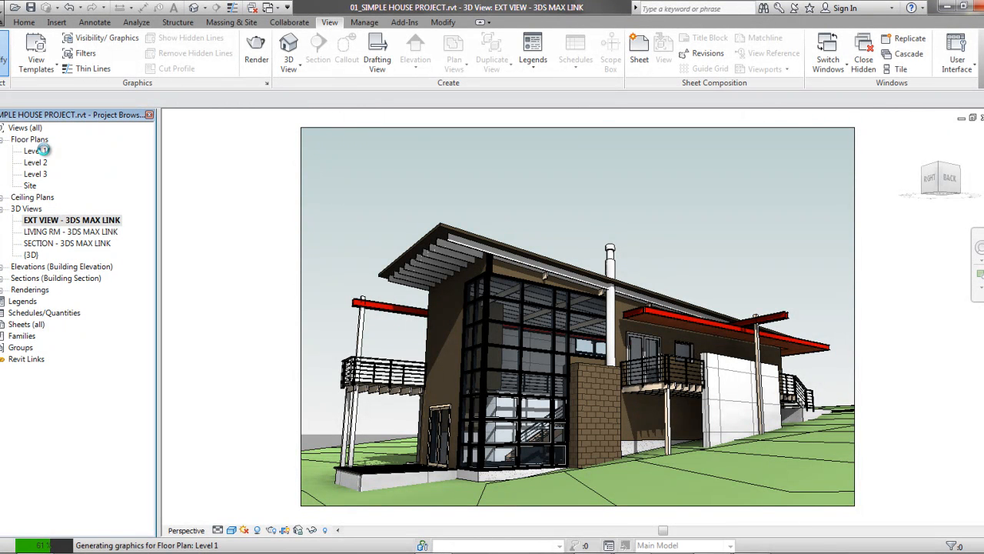
Step: Move the living room fireplace on the Level 1 floor plan and reopen the exterior 3D view
{"action": "double_click", "coordinate": [36, 151]}
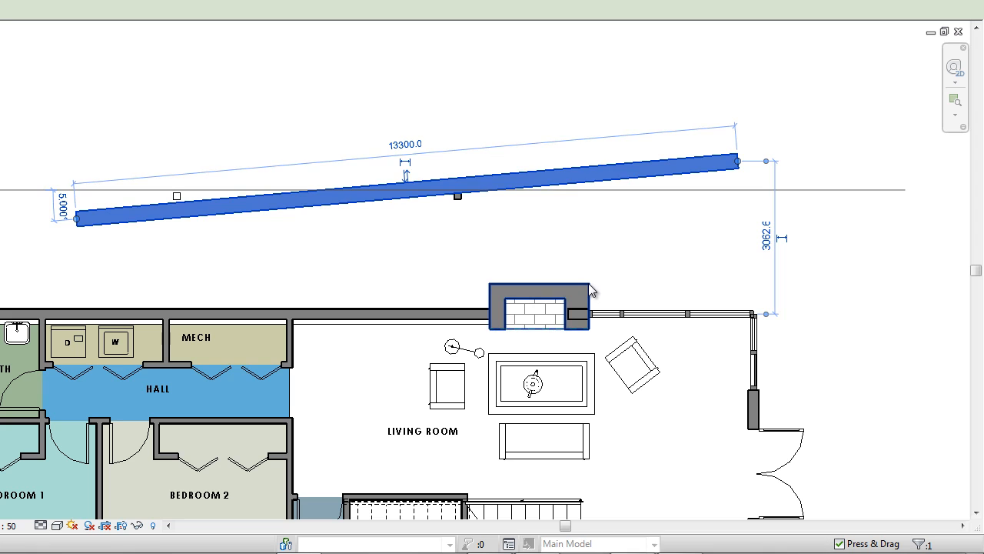
{"action": "left_click", "coordinate": [538, 308]}
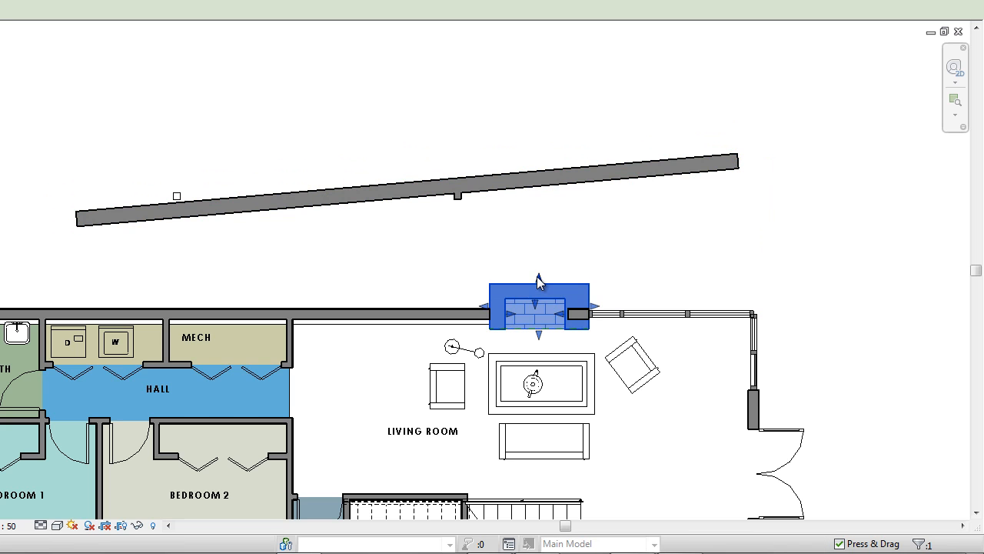
{"action": "left_click_drag", "start_coordinate": [539, 306], "coordinate": [538, 157]}
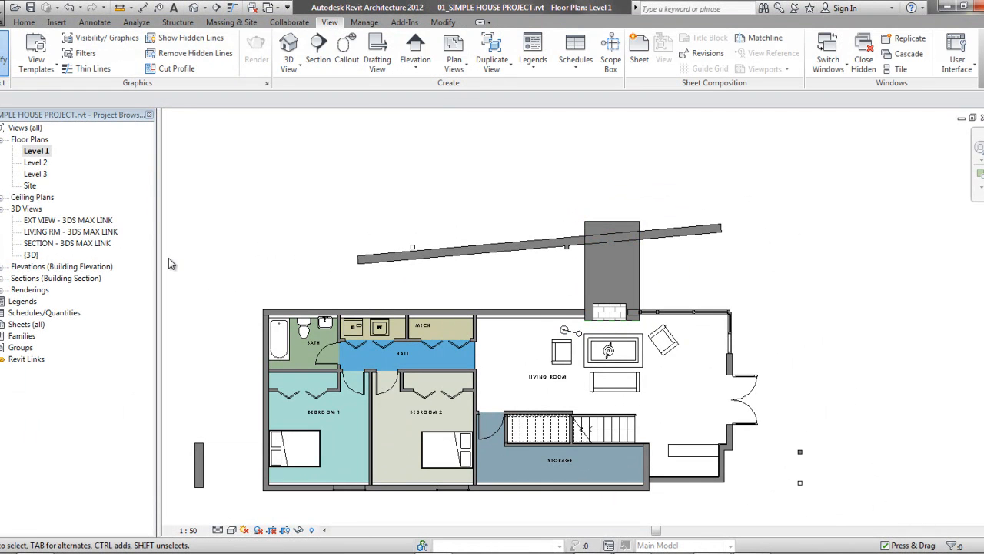
{"action": "double_click", "coordinate": [68, 220]}
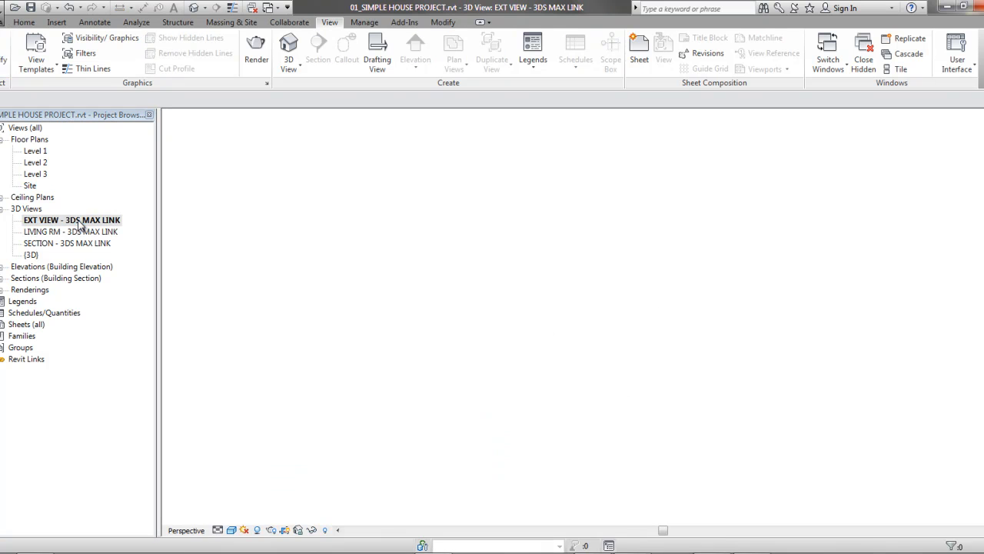
Step: Inspect the relocated fireplace in the exterior 3D view and return to 3ds Max
{"action": "double_click", "coordinate": [70, 218]}
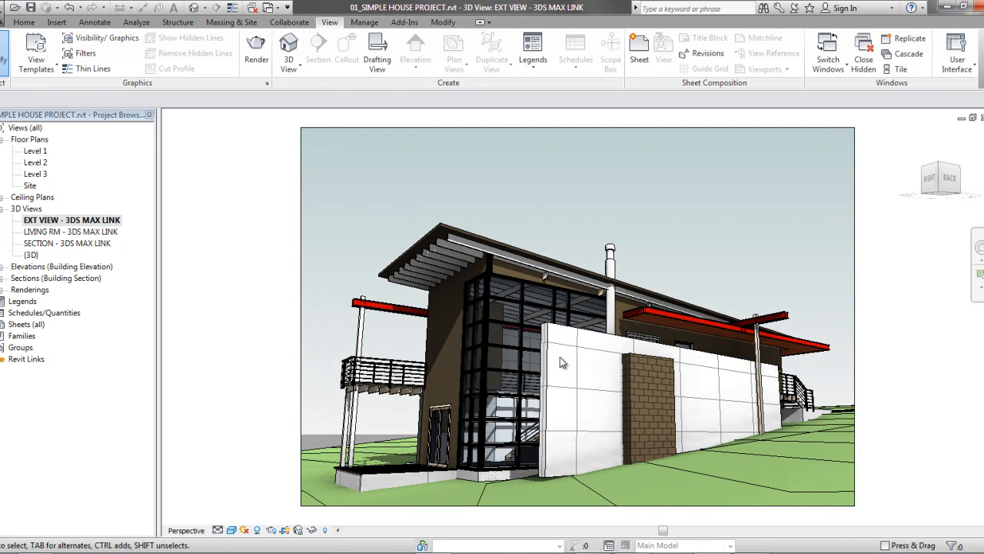
{"action": "left_click", "coordinate": [658, 366]}
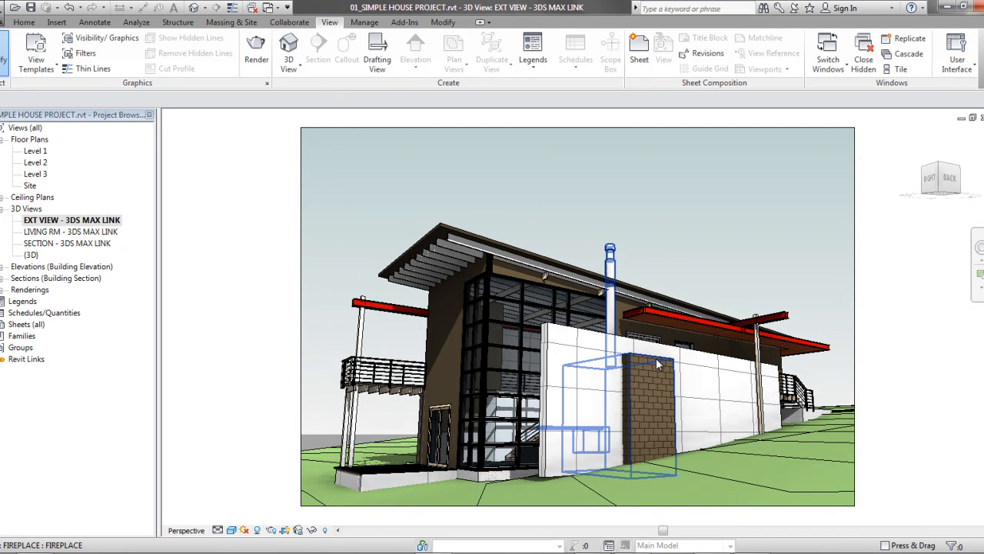
{"action": "left_click", "coordinate": [246, 146]}
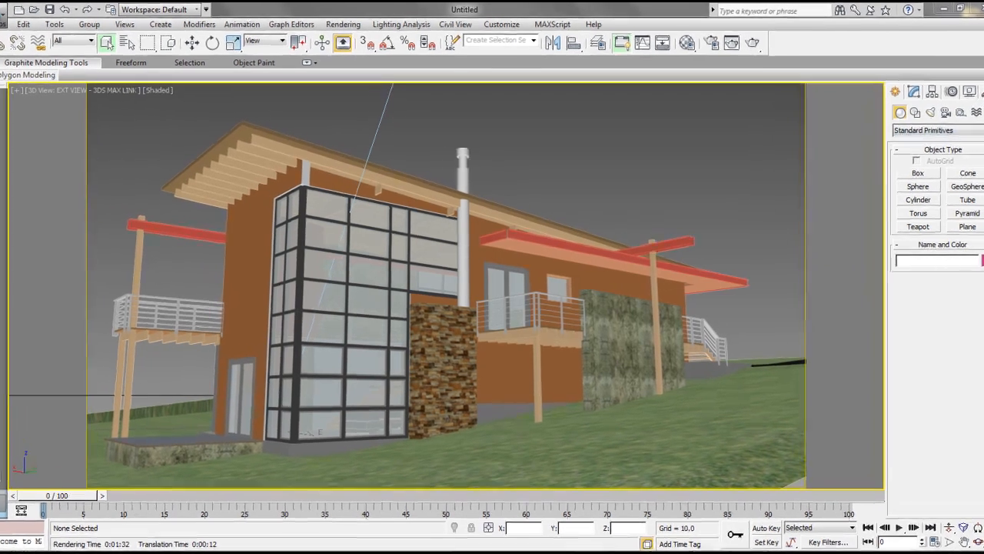
Step: Raise the Utilities button set to 10 buttons and assign File Link Manager to one
{"action": "left_click", "coordinate": [952, 91]}
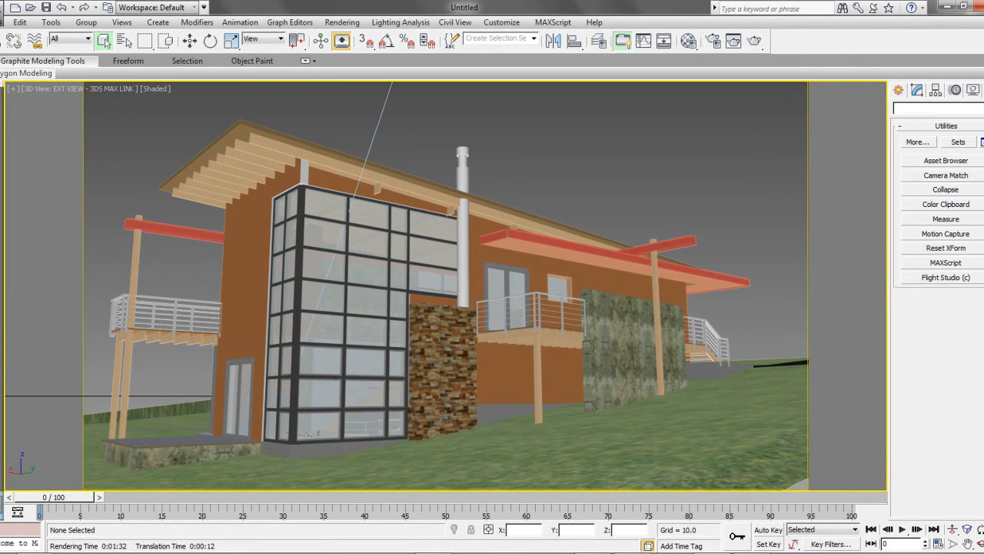
{"action": "left_click", "coordinate": [958, 142]}
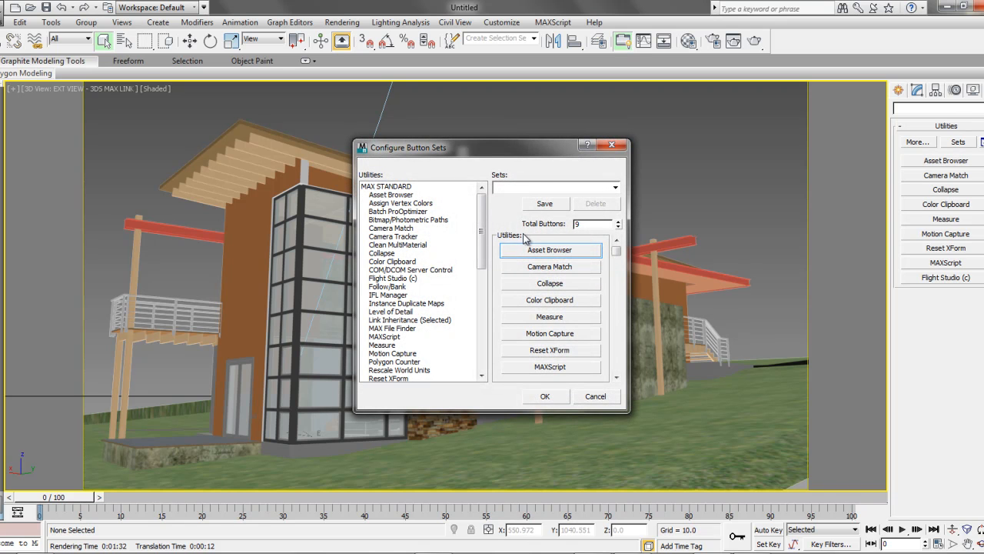
{"action": "left_click", "coordinate": [592, 225]}
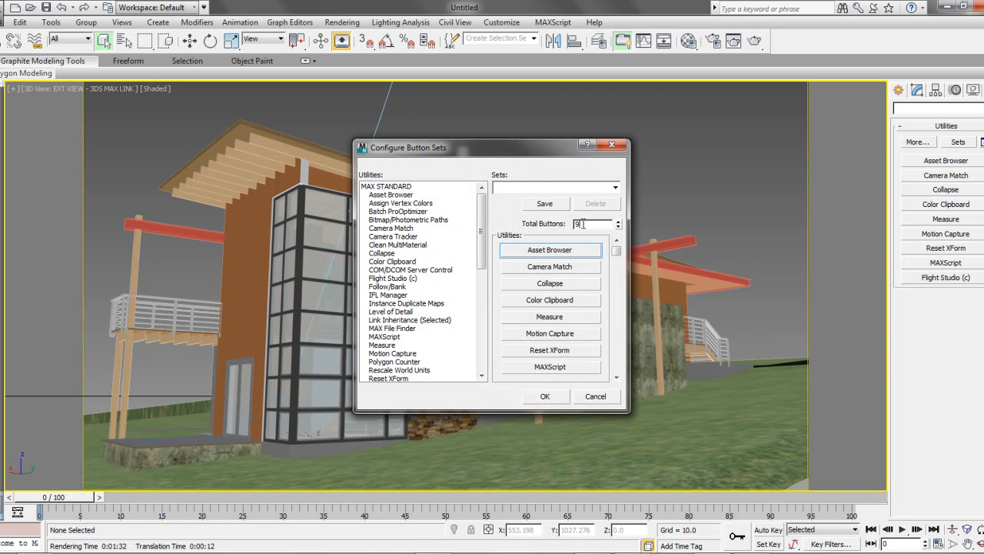
{"action": "scroll", "scroll_direction": "down", "scroll_amount": 3}
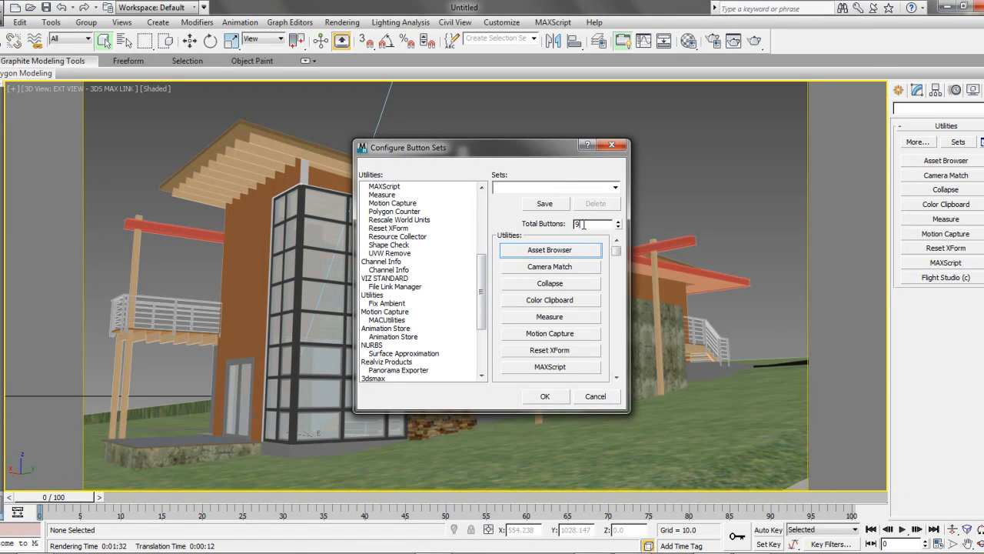
{"action": "left_click", "coordinate": [618, 221]}
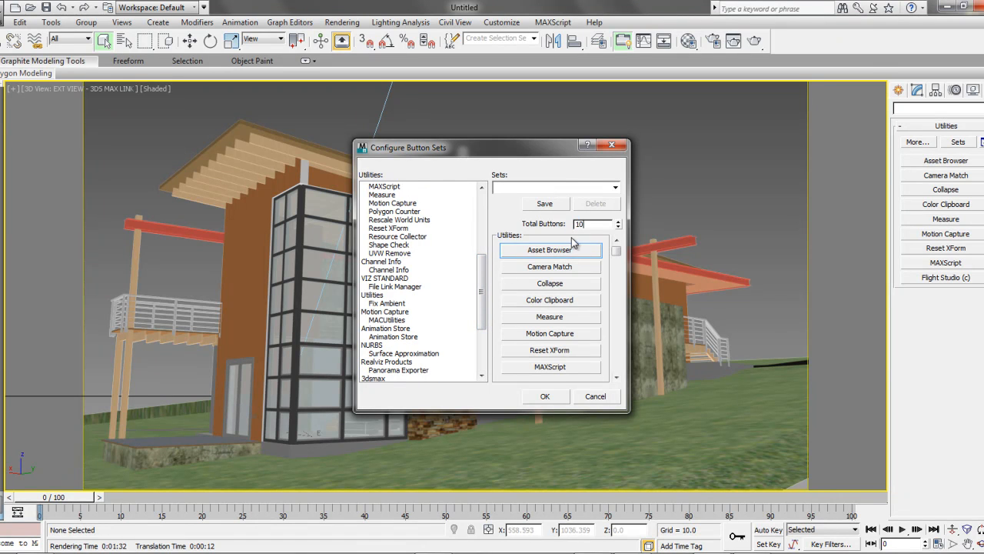
{"action": "mouse_move", "coordinate": [599, 289]}
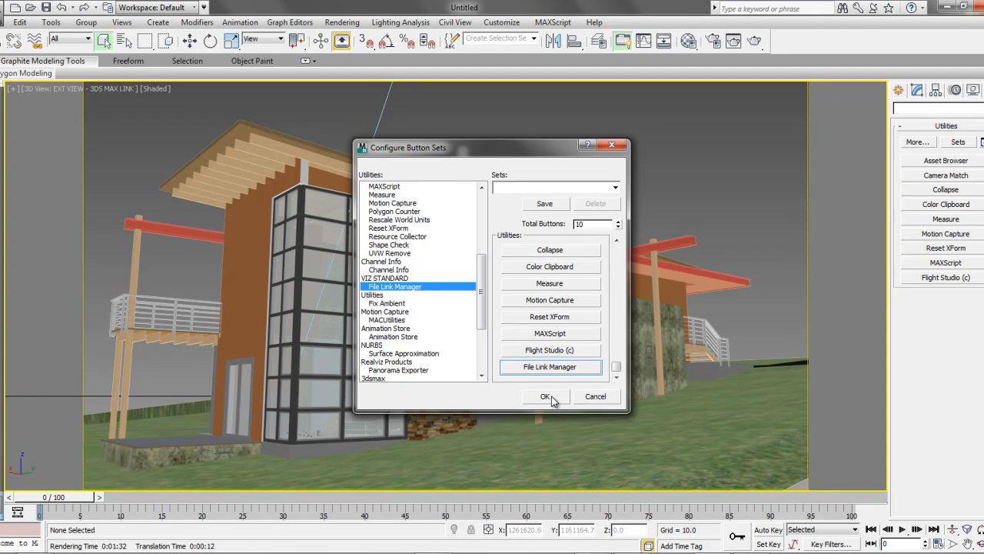
{"action": "left_click", "coordinate": [544, 397]}
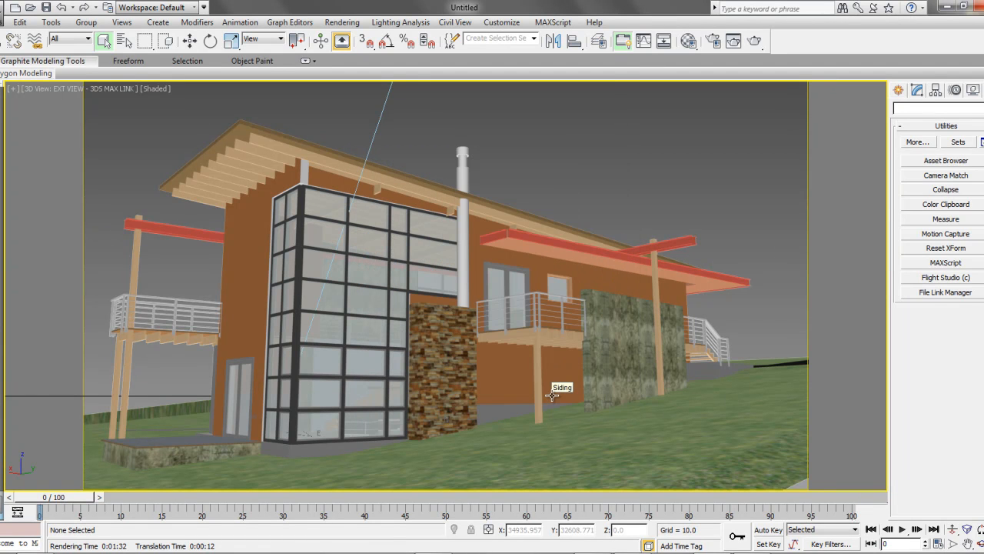
Step: Reload the linked Revit house project from the Files list of the File Link Manager
{"action": "left_click", "coordinate": [944, 292]}
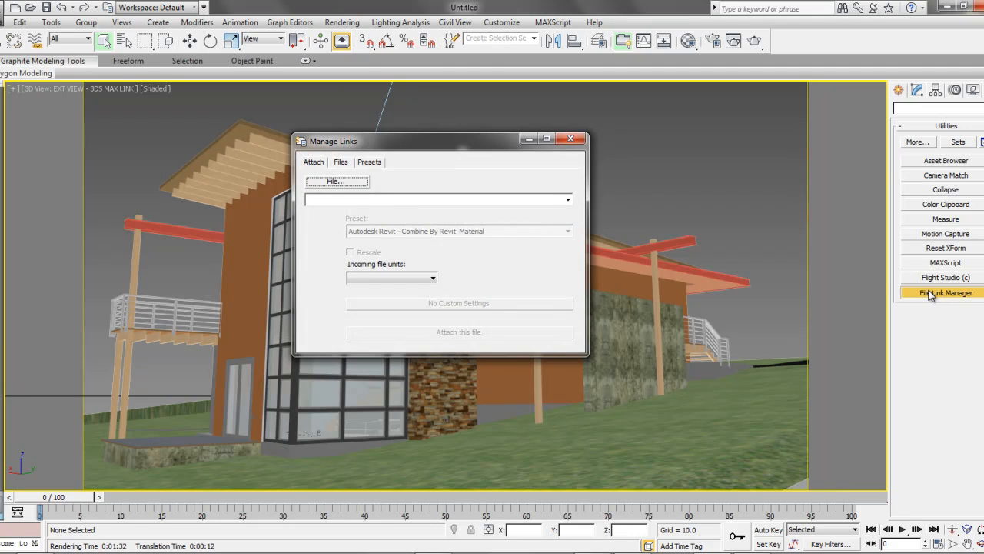
{"action": "left_click", "coordinate": [340, 162]}
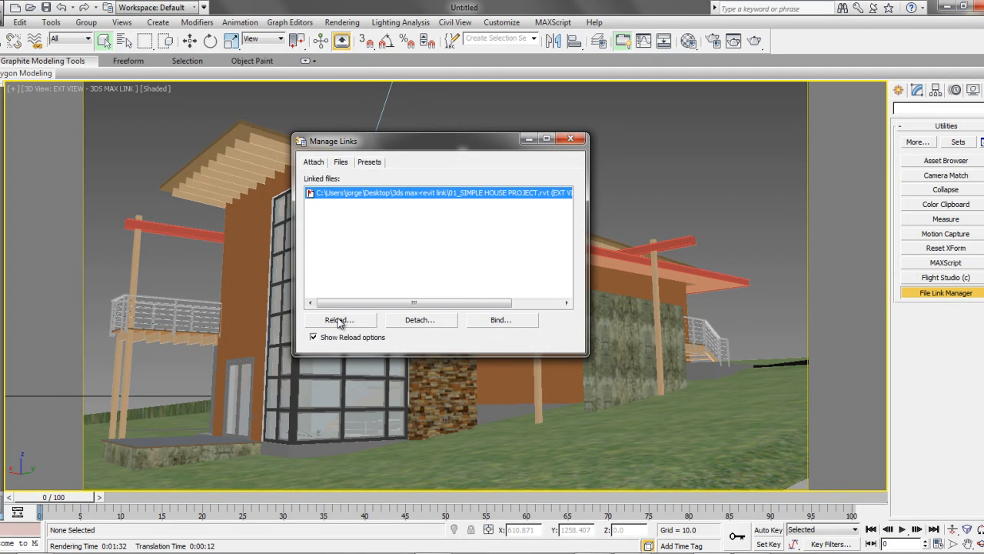
{"action": "left_click", "coordinate": [338, 320]}
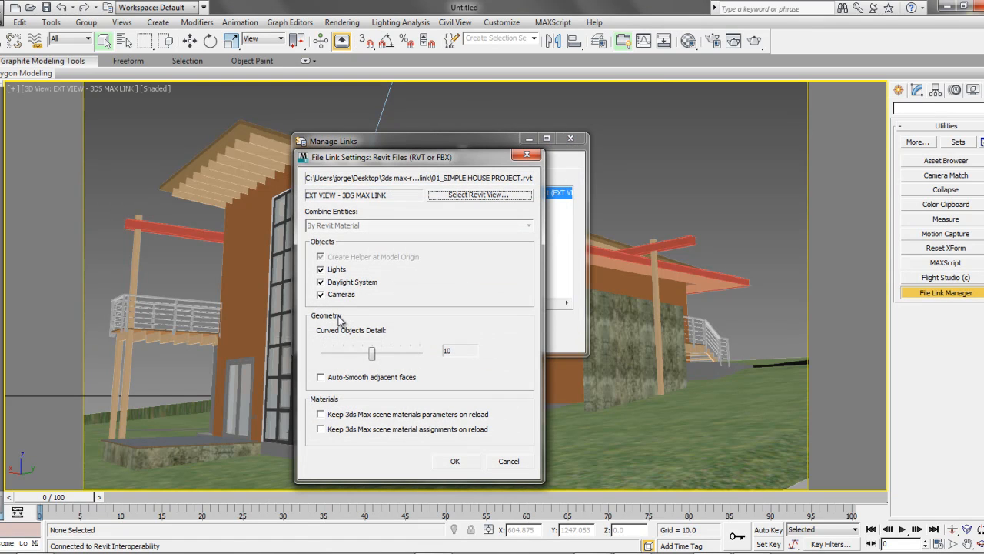
Step: Keep the 3ds Max scene materials on reload and confirm, bringing in the relocated fireplace
{"action": "left_click_drag", "start_coordinate": [381, 157], "coordinate": [453, 111]}
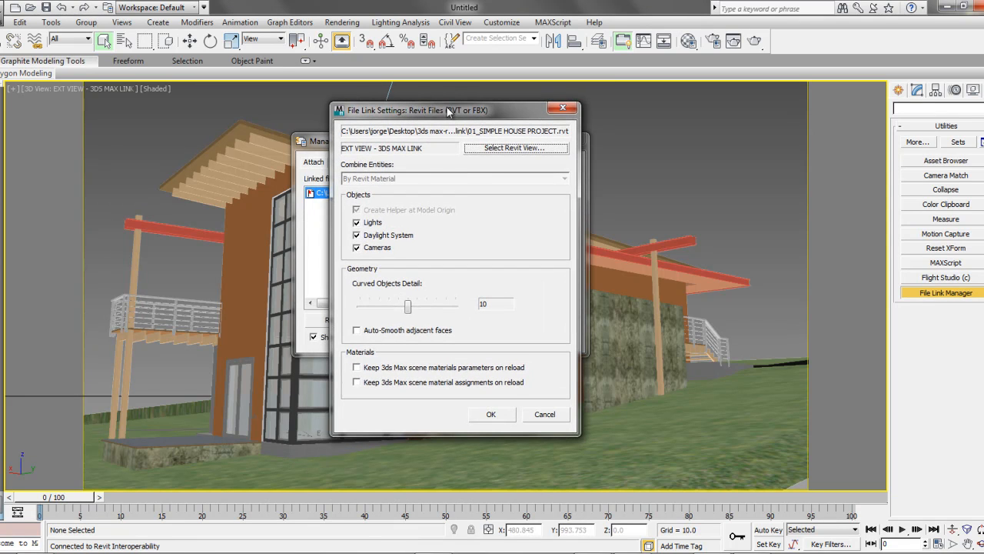
{"action": "mouse_move", "coordinate": [385, 335]}
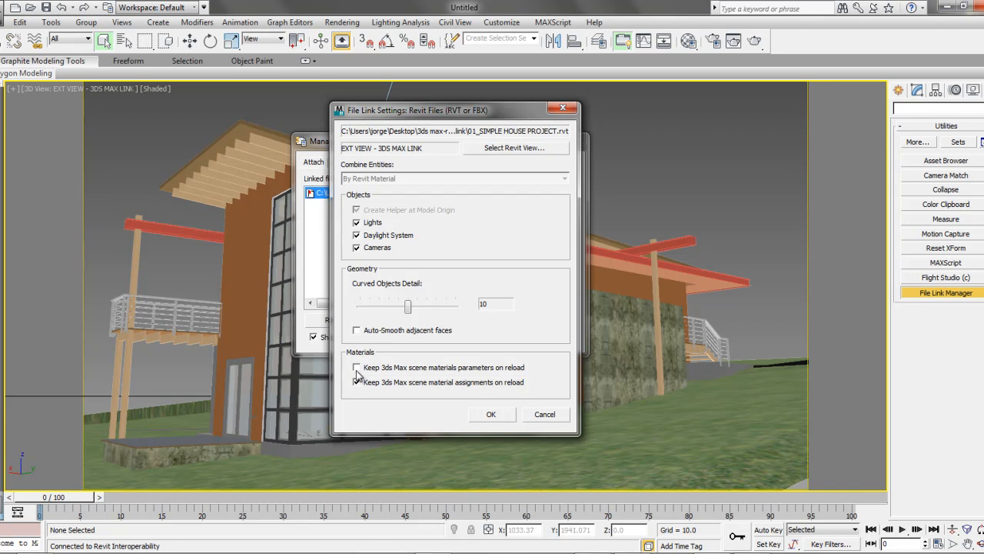
{"action": "left_click", "coordinate": [357, 366]}
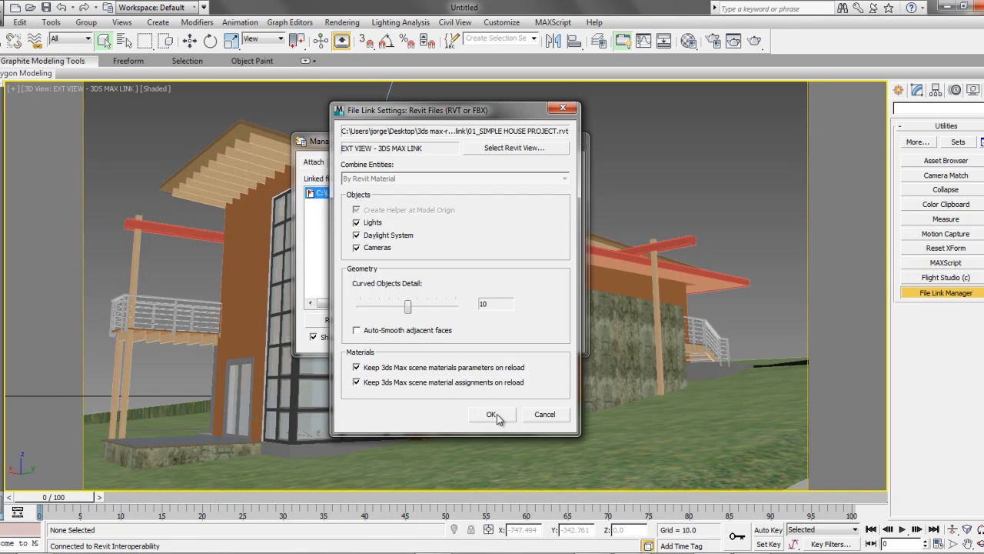
{"action": "left_click", "coordinate": [492, 414]}
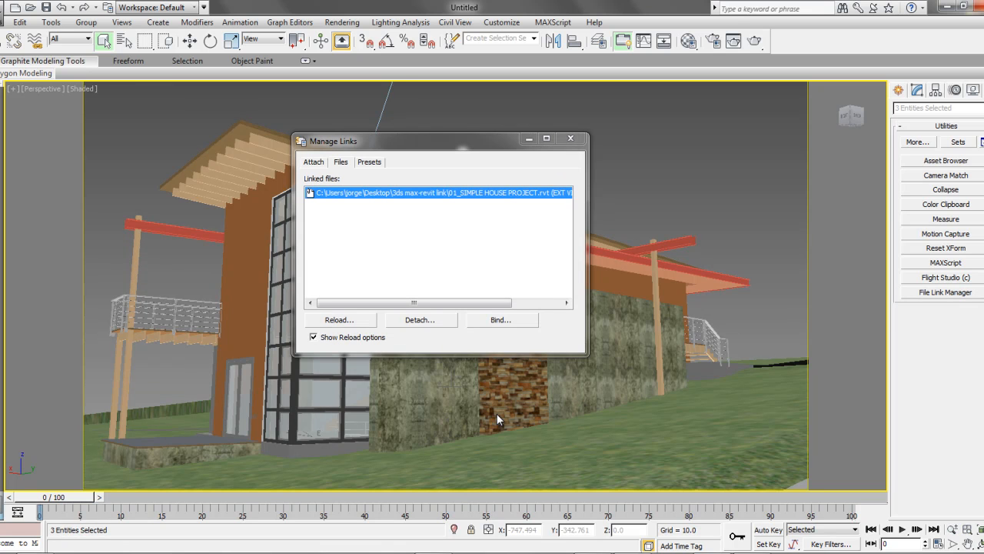
{"action": "left_click", "coordinate": [571, 138]}
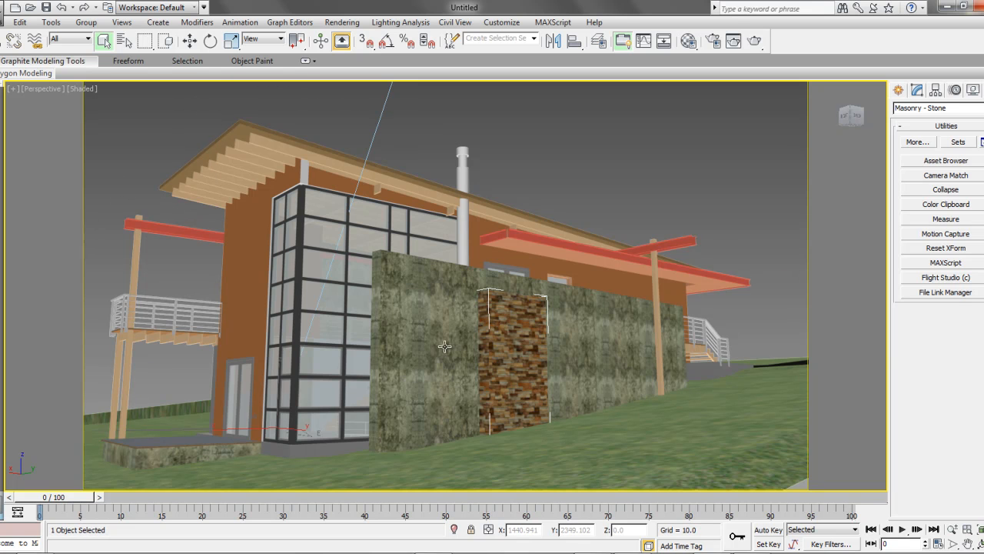
{"action": "mouse_move", "coordinate": [664, 185]}
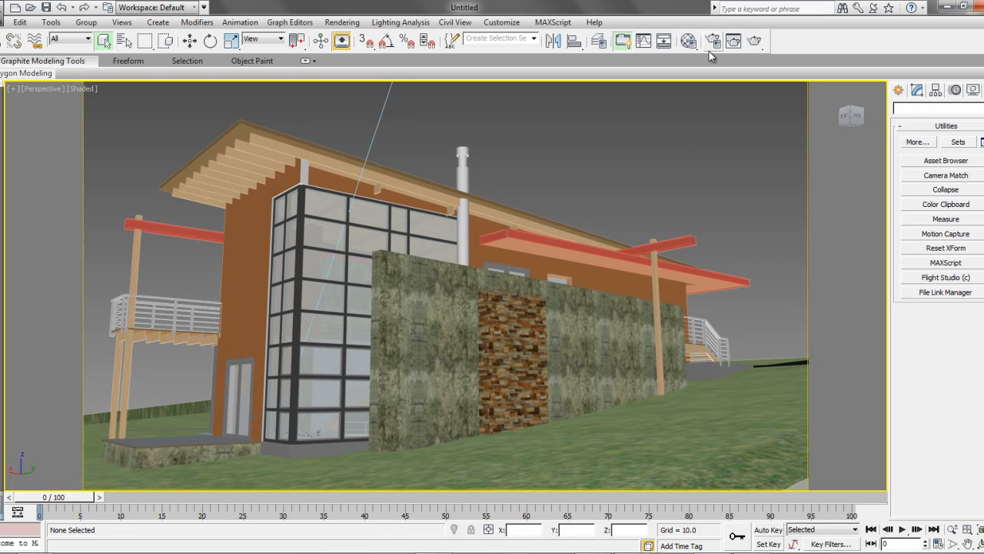
{"action": "mouse_move", "coordinate": [753, 41]}
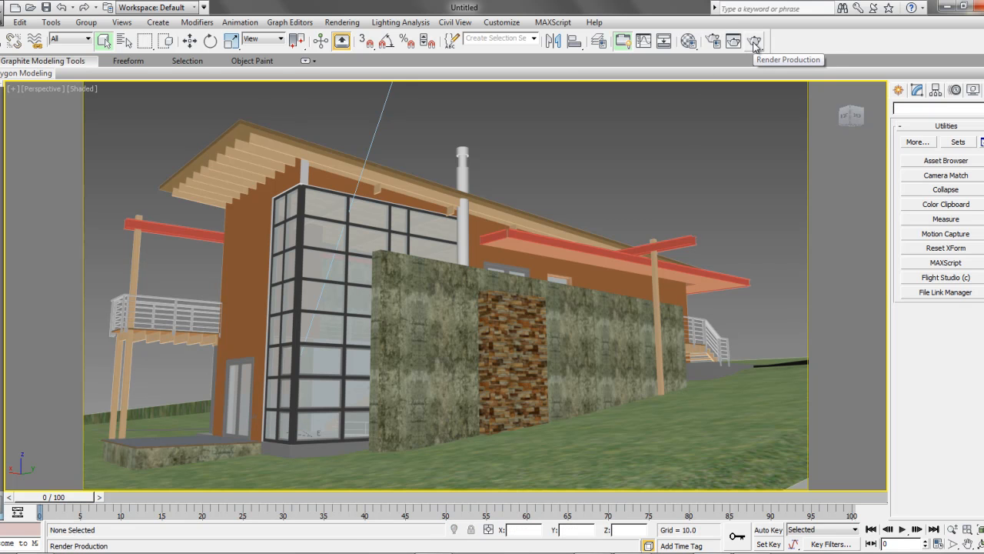
Step: Start a production render of the reloaded house with its new stone wall and fireplace
{"action": "left_click", "coordinate": [755, 40]}
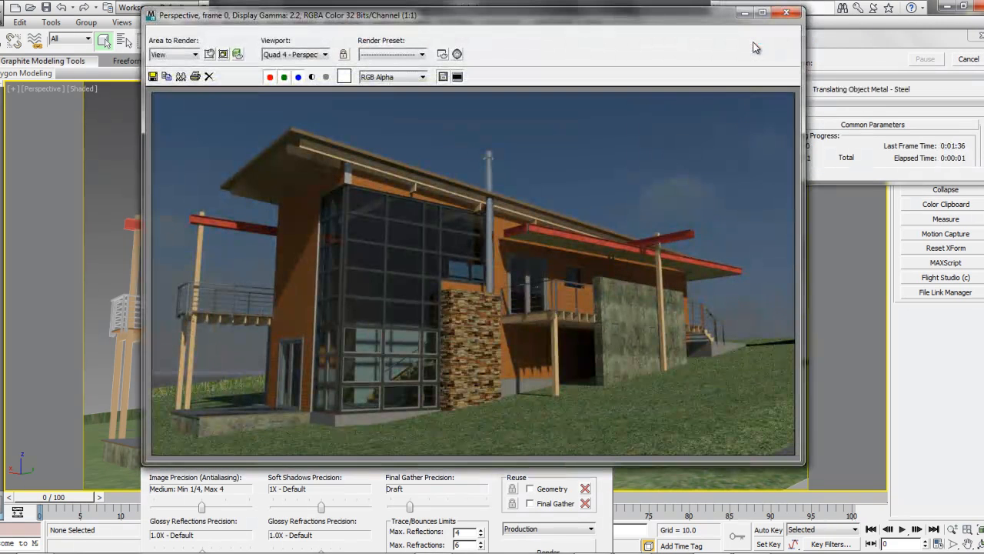